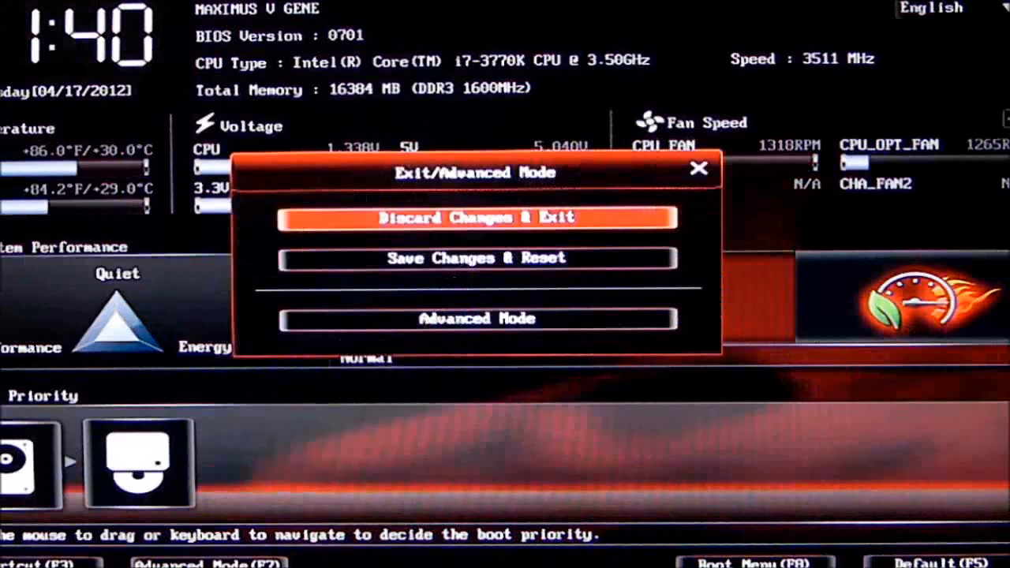
Step: Switch from EZ Mode to Advanced Mode to show the Extreme Tweaker tab
{"action": "left_click", "coordinate": [476, 319]}
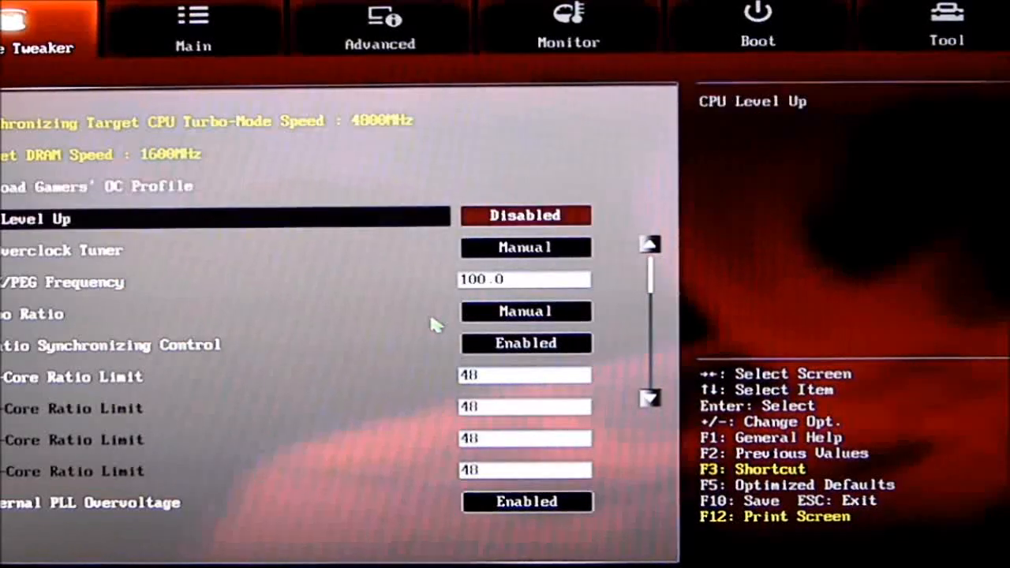
{"action": "key", "text": "Down"}
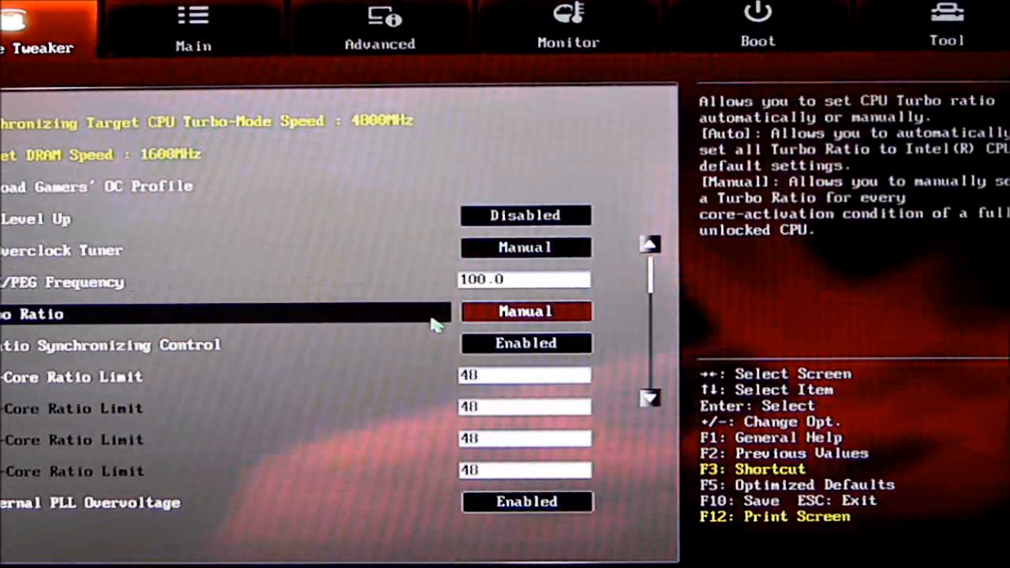
{"action": "key", "text": "Down"}
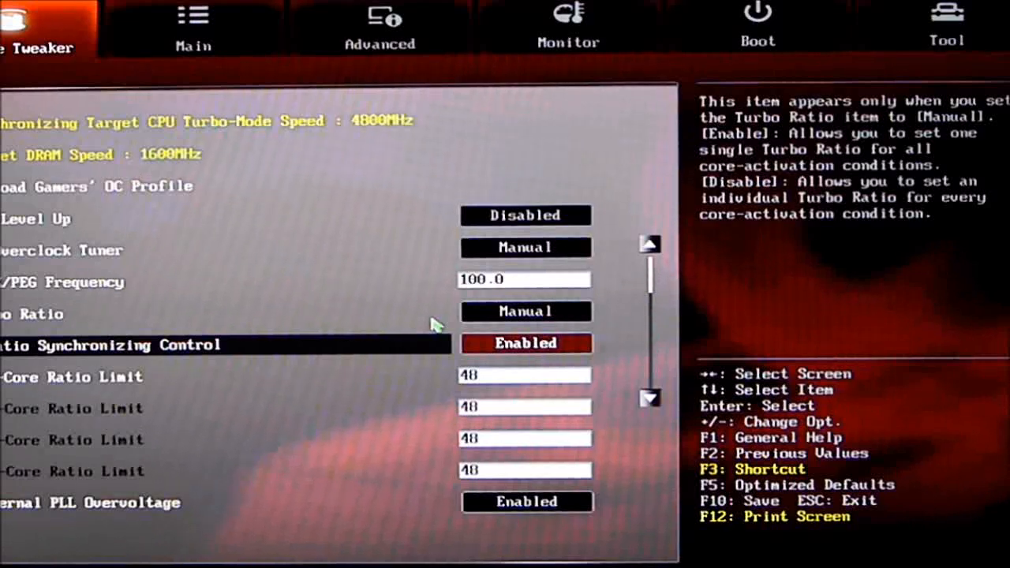
{"action": "key", "text": "down"}
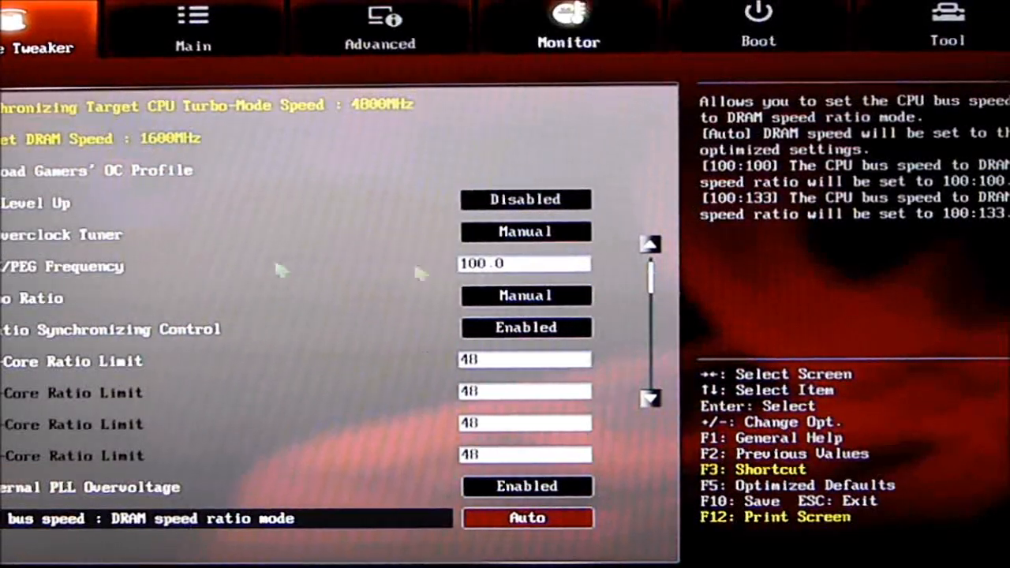
Step: Keep the CPU bus speed : DRAM speed ratio at Auto and move toward DRAM Timing Control
{"action": "scroll", "scroll_direction": "down", "scroll_amount": 3}
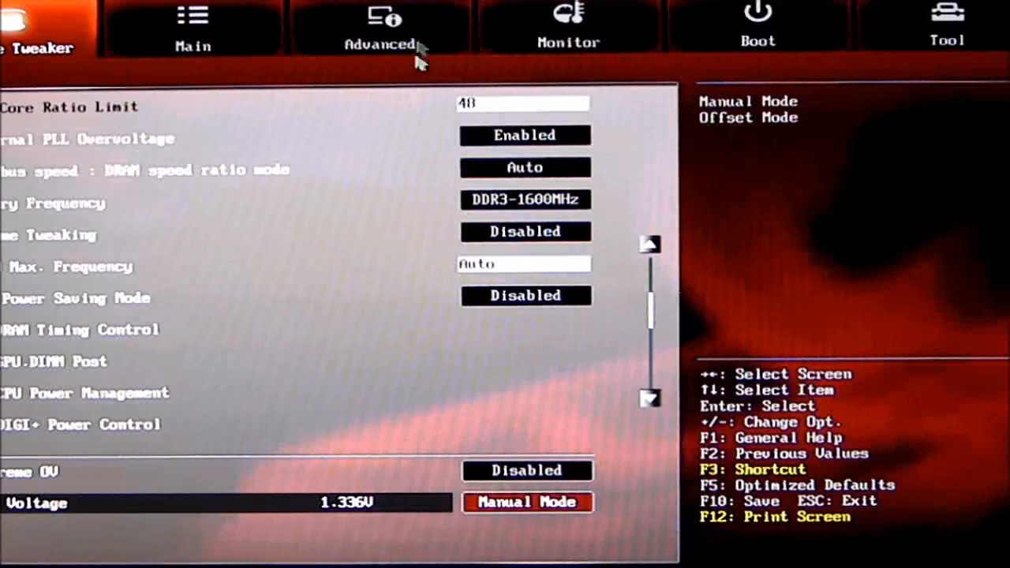
{"action": "left_click", "coordinate": [524, 168]}
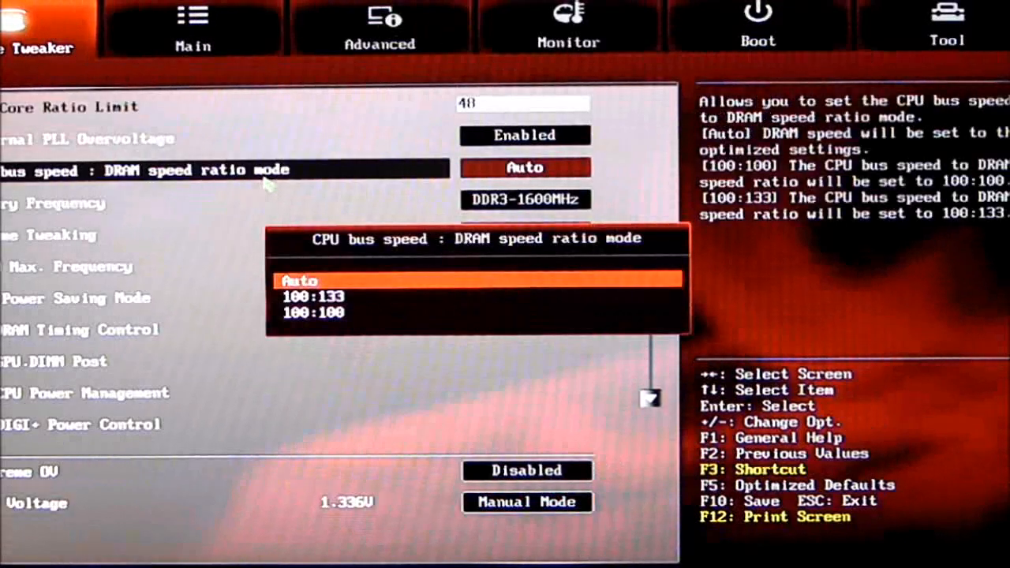
{"action": "left_click", "coordinate": [300, 280]}
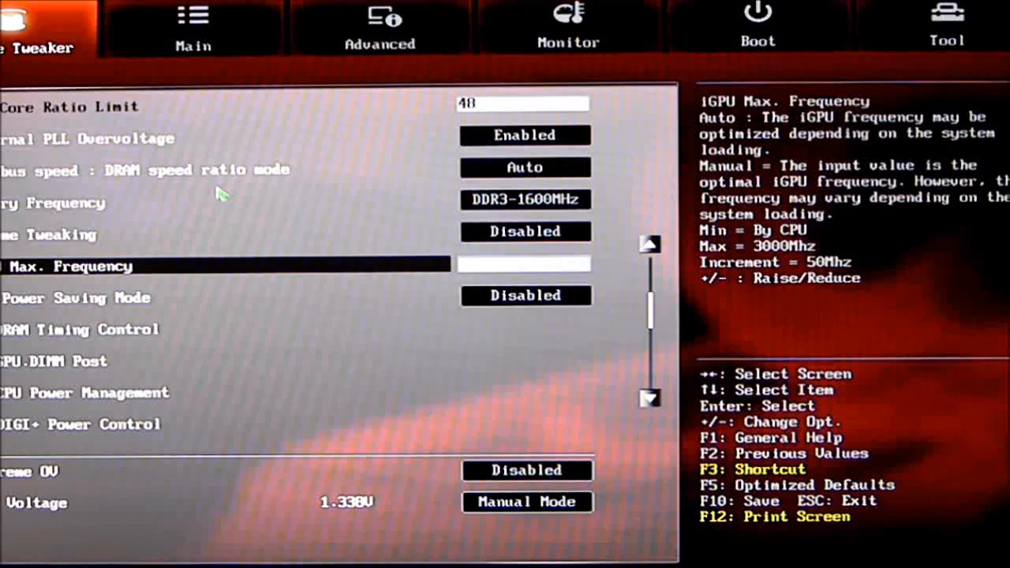
{"action": "key", "text": "Down"}
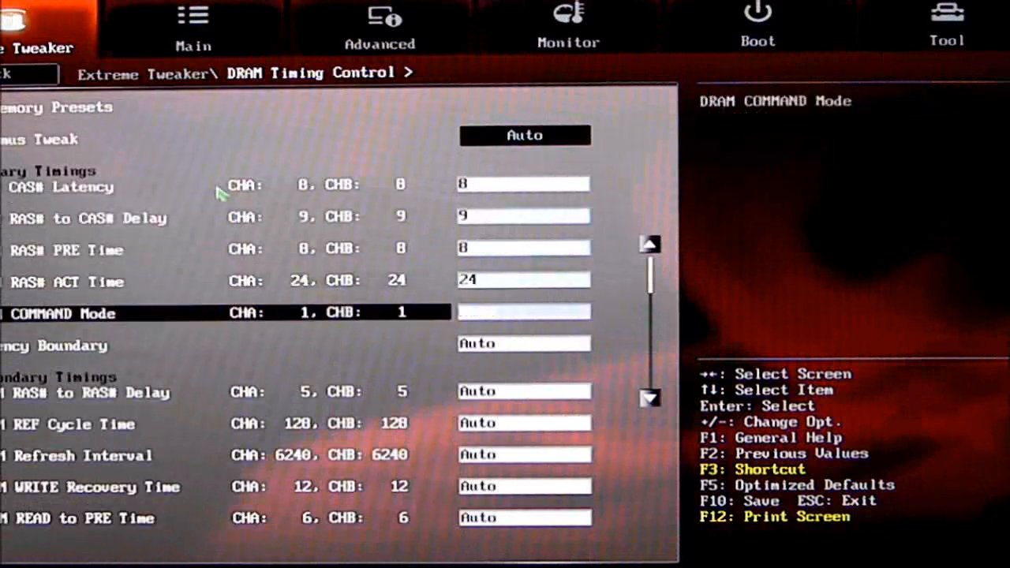
{"action": "scroll", "scroll_direction": "down", "scroll_amount": 3}
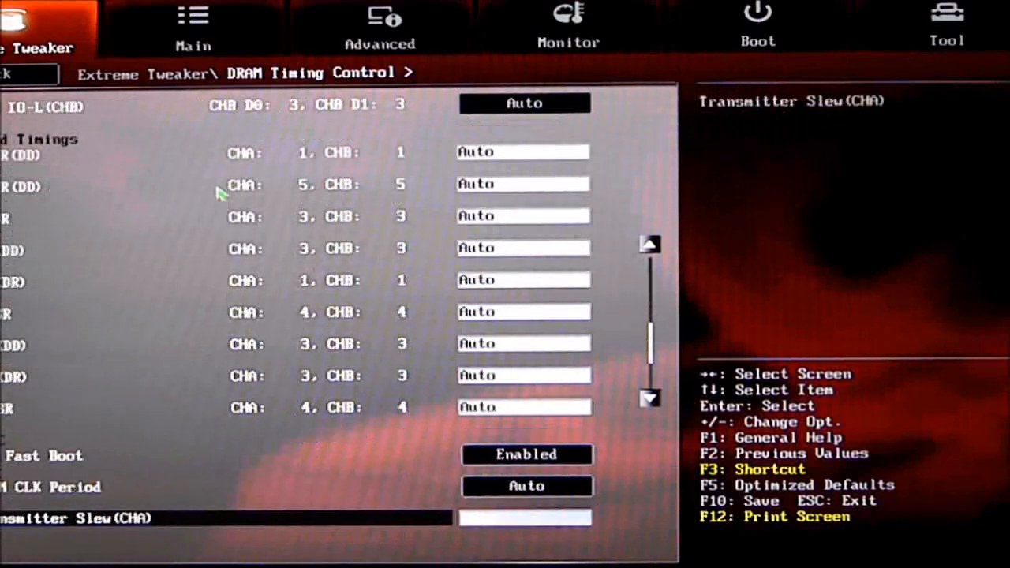
{"action": "scroll", "scroll_direction": "down", "scroll_amount": 3}
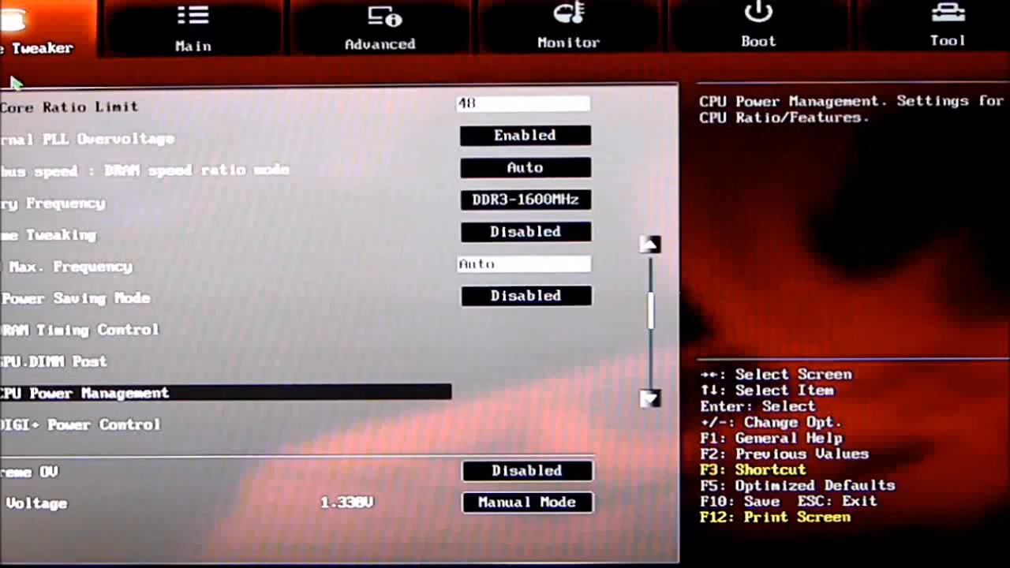
Step: Move down the Extreme Tweaker list toward the DIGI+ Power Control settings
{"action": "key", "text": "Down"}
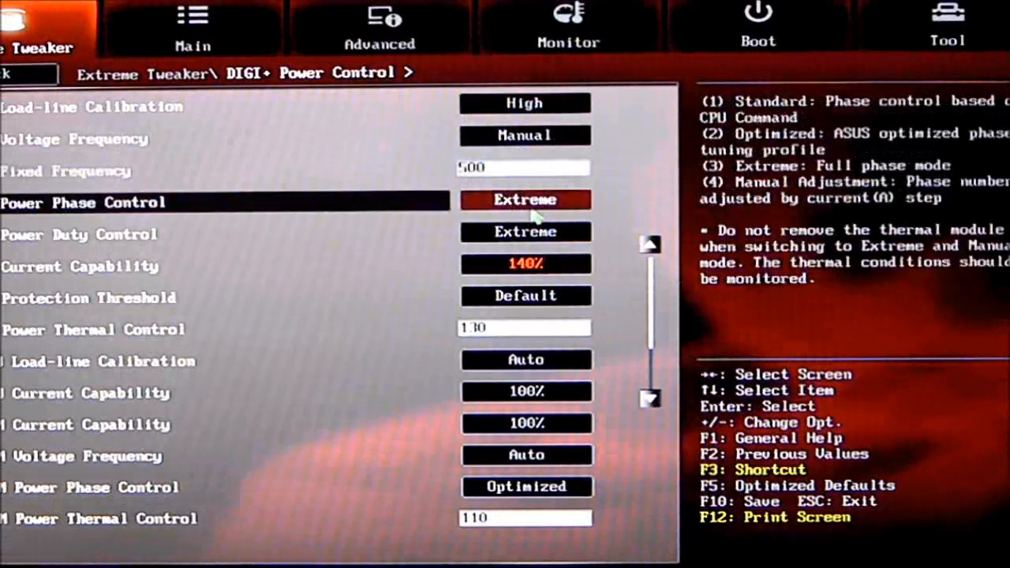
{"action": "left_click", "coordinate": [524, 199]}
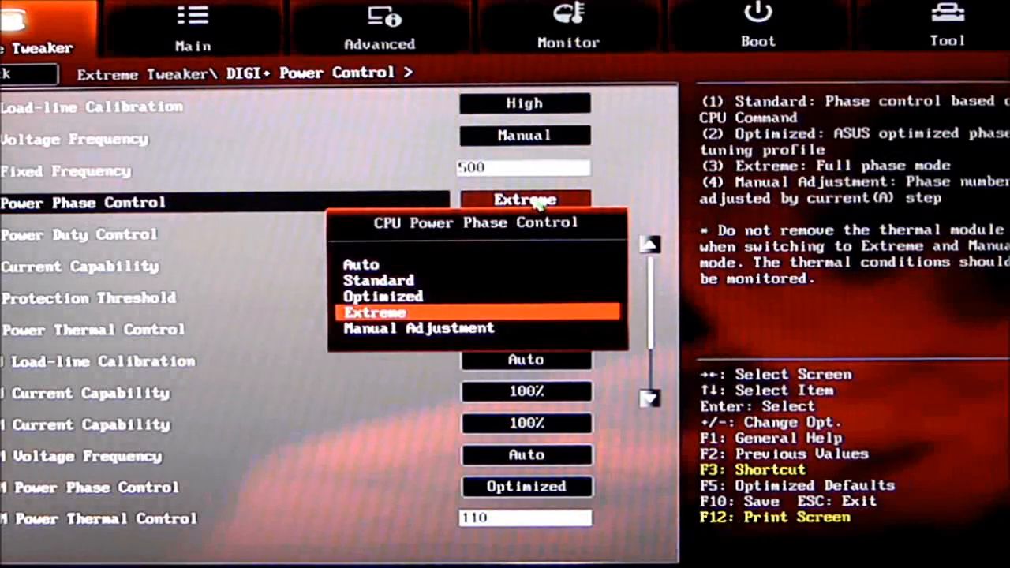
{"action": "left_click", "coordinate": [375, 312]}
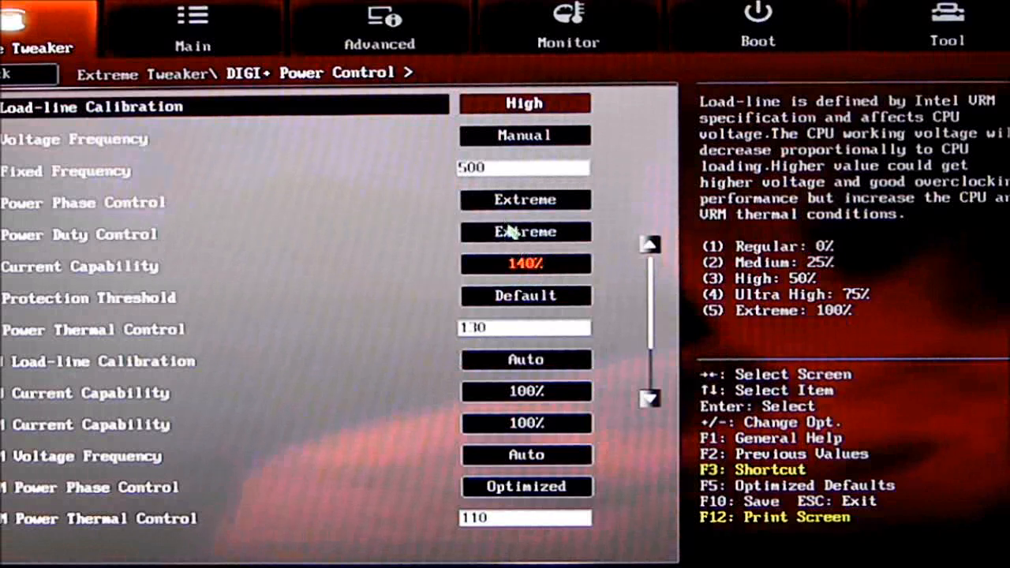
{"action": "left_click", "coordinate": [524, 231]}
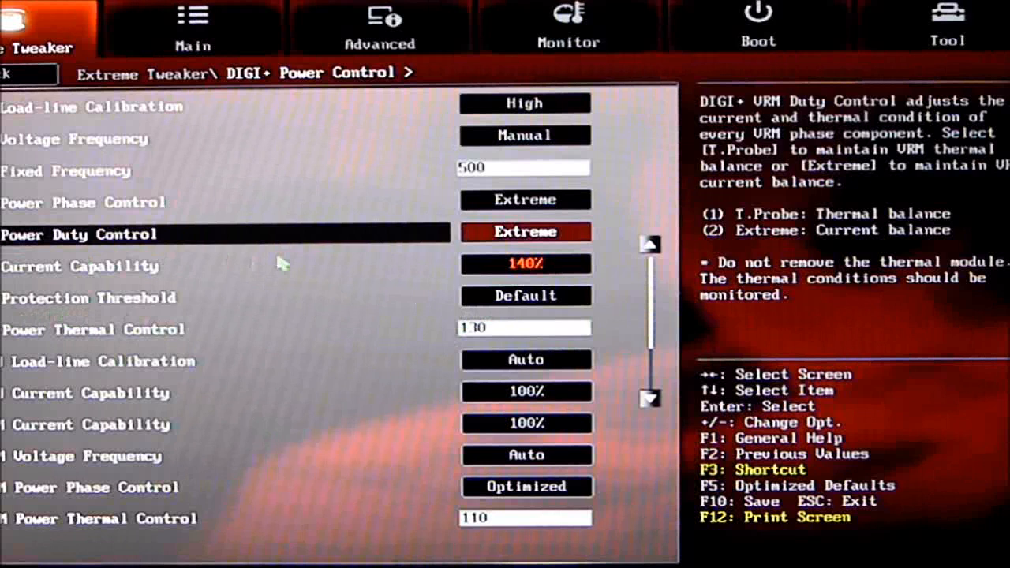
{"action": "mouse_move", "coordinate": [553, 292]}
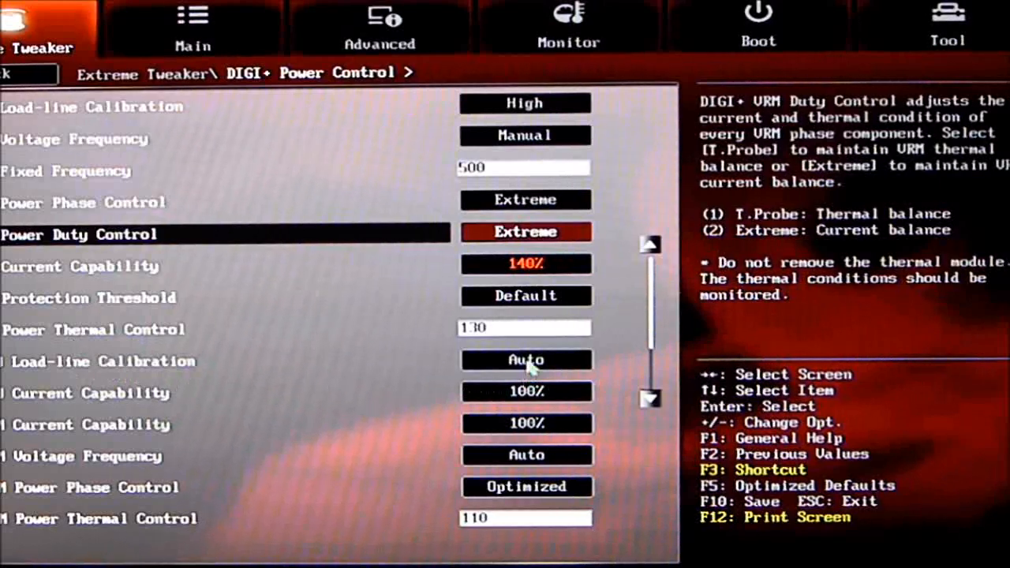
Step: Check iGPU Current Capability and keep DRAM Voltage Frequency at Auto
{"action": "left_click", "coordinate": [525, 360]}
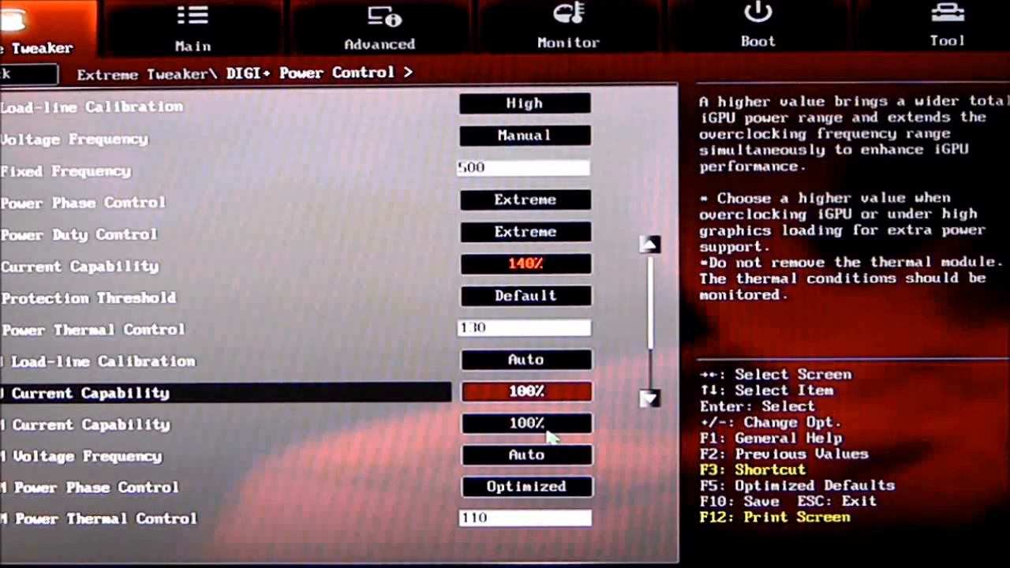
{"action": "mouse_move", "coordinate": [547, 458]}
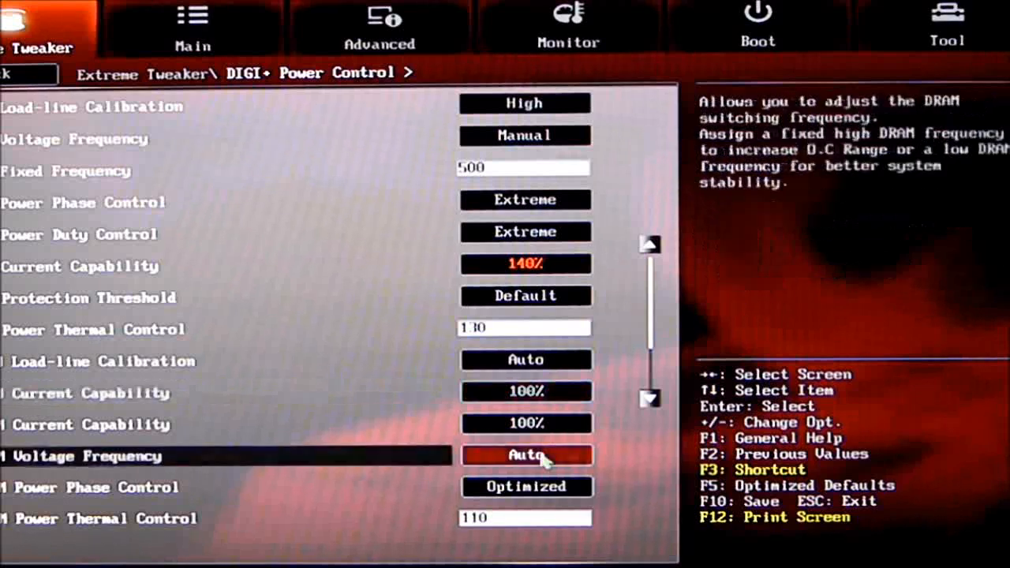
{"action": "left_click", "coordinate": [526, 455]}
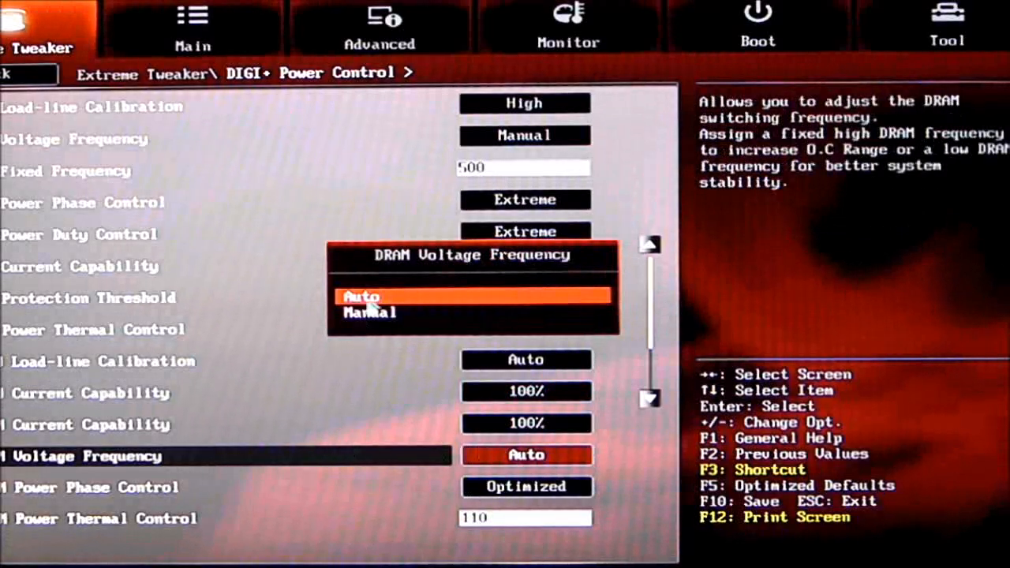
{"action": "left_click", "coordinate": [369, 313]}
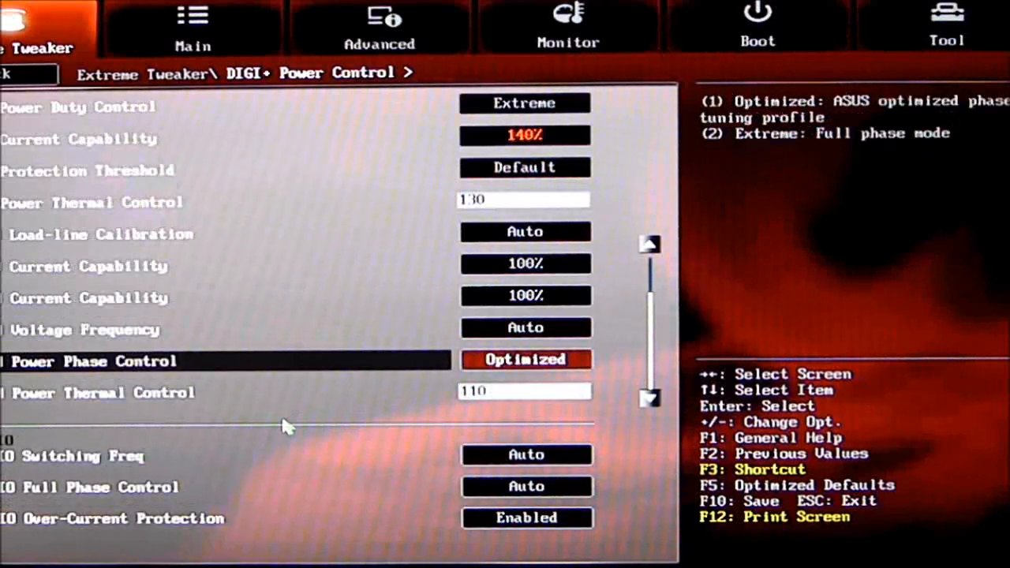
{"action": "key", "text": "Down"}
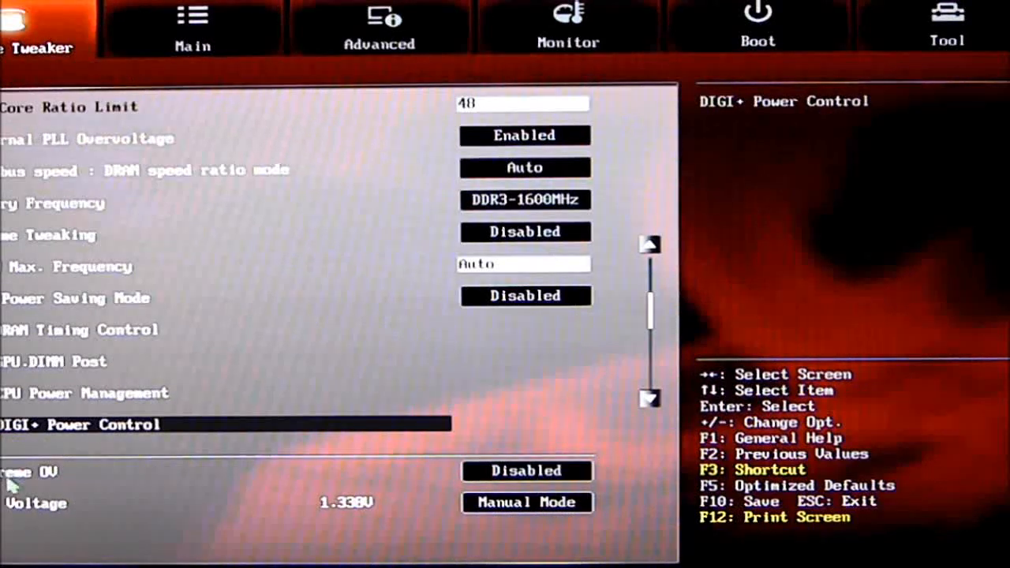
{"action": "left_click", "coordinate": [526, 471]}
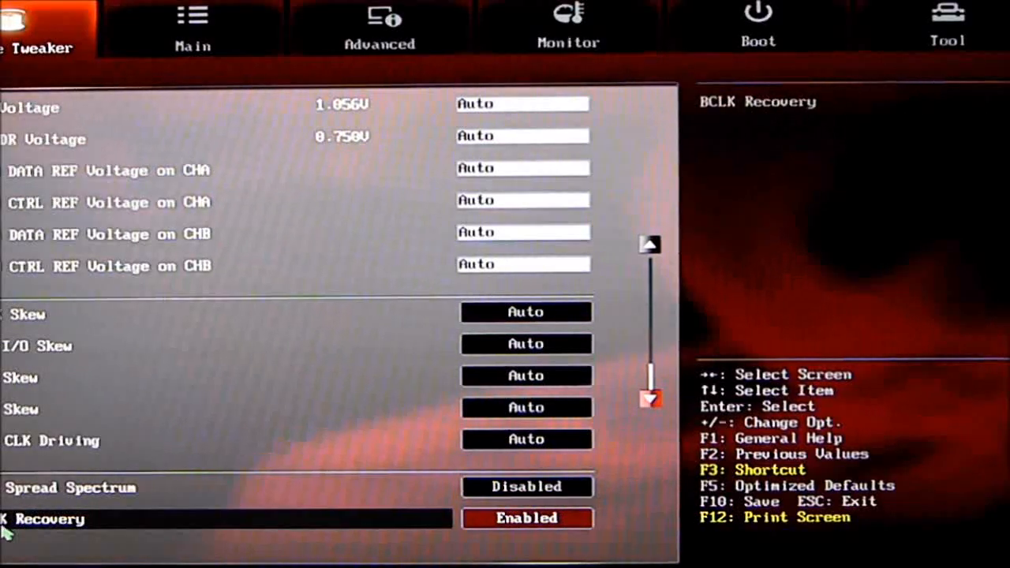
{"action": "mouse_move", "coordinate": [195, 61]}
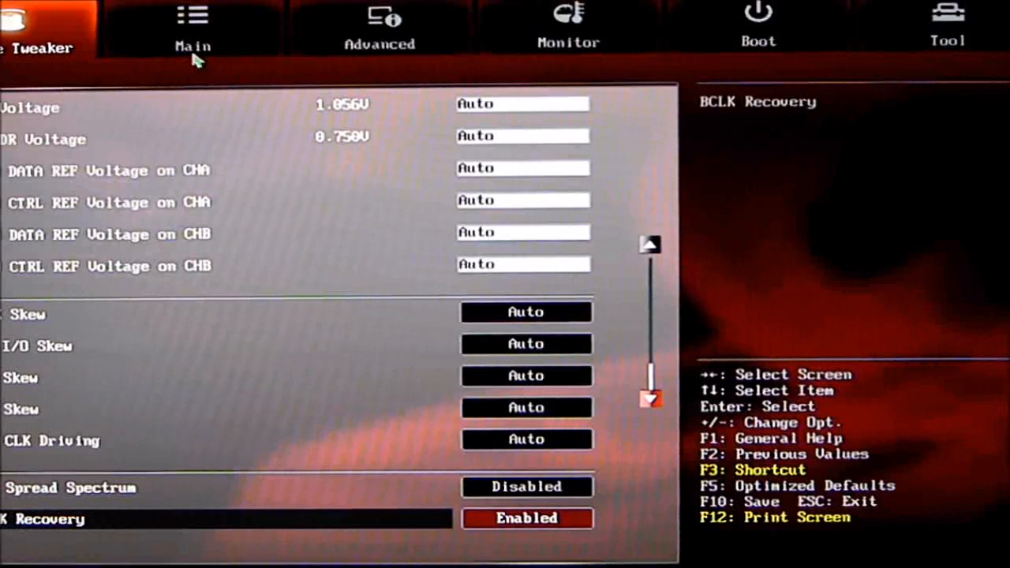
Step: Switch to the Main tab at the top of the screen
{"action": "left_click", "coordinate": [192, 28]}
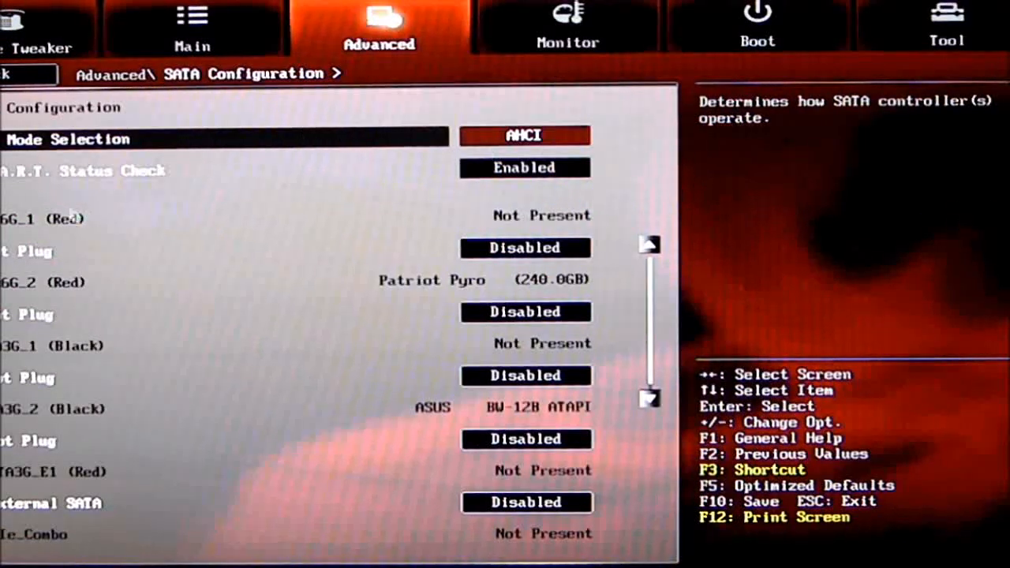
Step: Keep SATA Mode Selection on AHCI and step through the port hot plug settings
{"action": "left_click", "coordinate": [524, 135]}
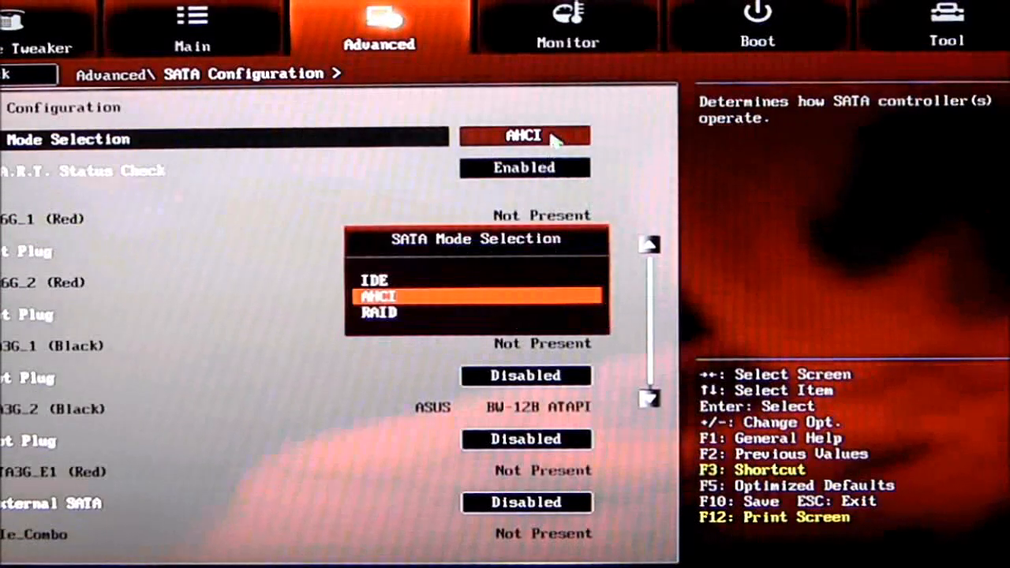
{"action": "left_click", "coordinate": [385, 296]}
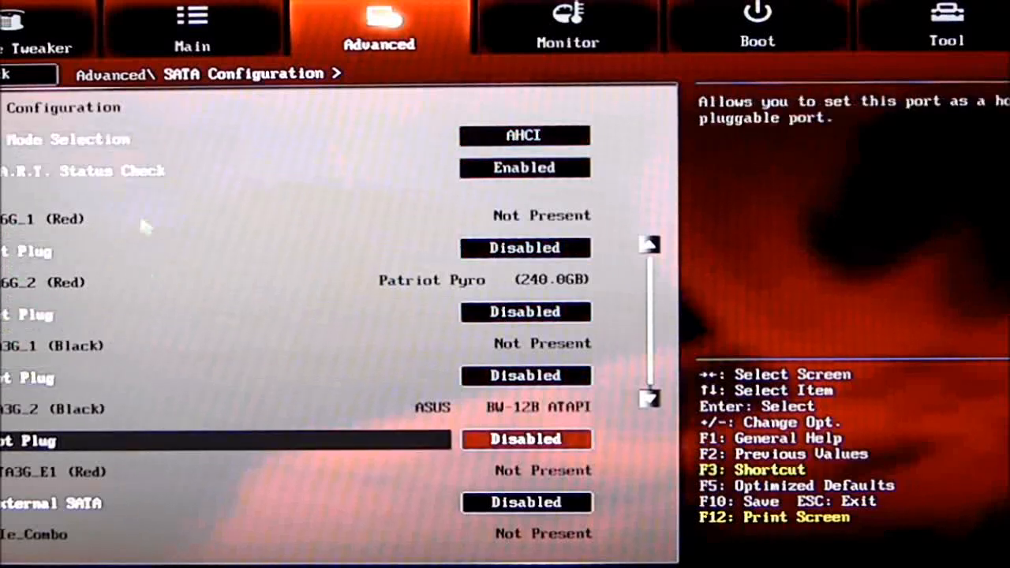
{"action": "key", "text": "Down"}
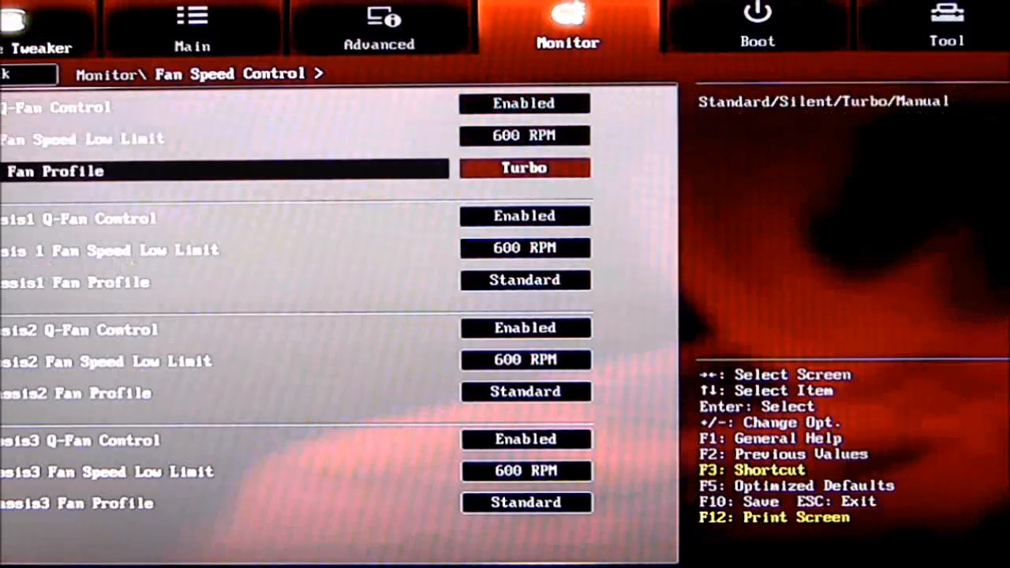
Step: Arrow through the Q-Fan, fan low limit and fan profile entries
{"action": "key", "text": "down"}
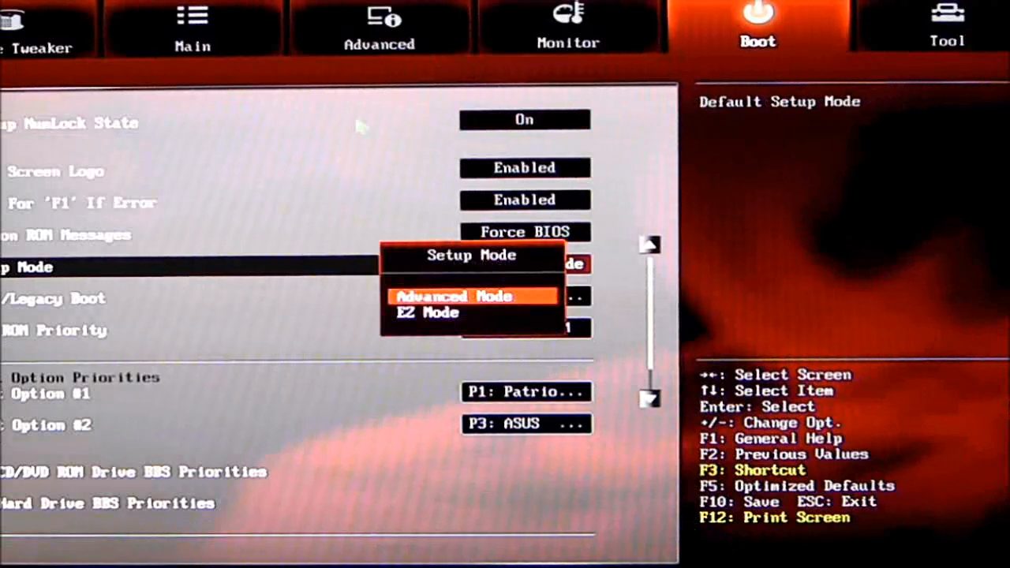
Step: Keep Setup Mode on Advanced Mode and open Hard Drive BBS Priorities
{"action": "left_click", "coordinate": [473, 296]}
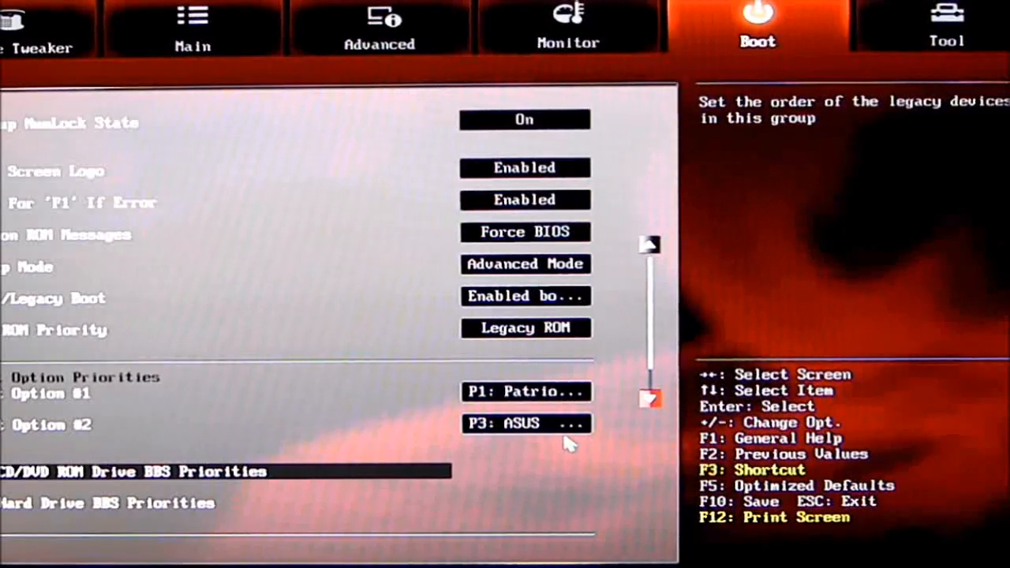
{"action": "mouse_move", "coordinate": [122, 482]}
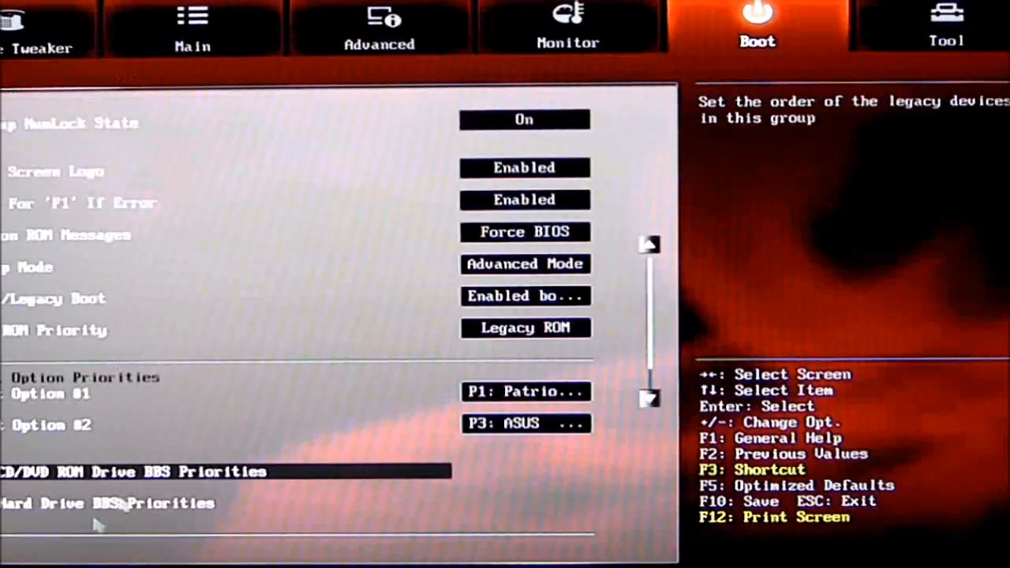
{"action": "left_click", "coordinate": [525, 391]}
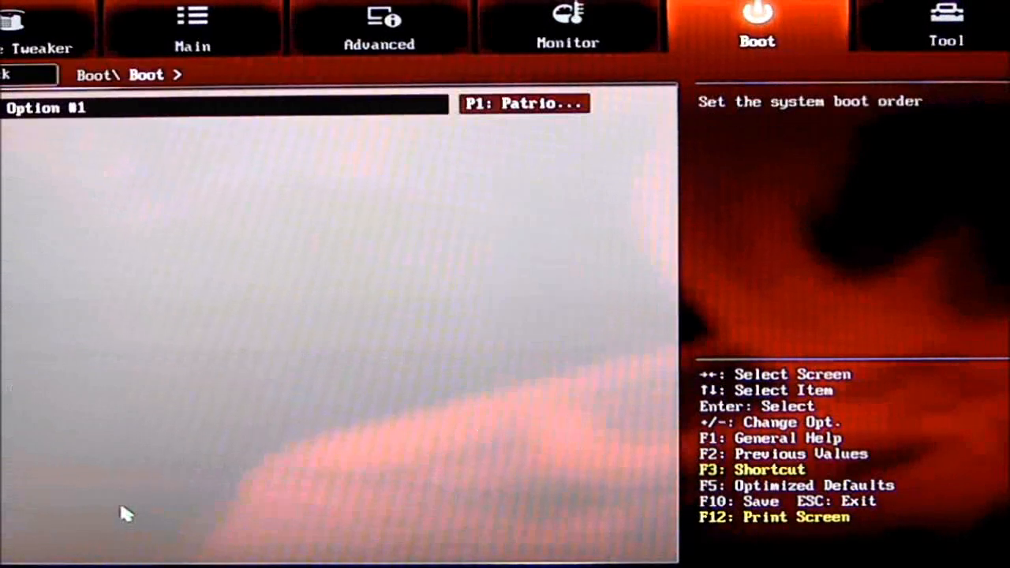
{"action": "mouse_move", "coordinate": [170, 474]}
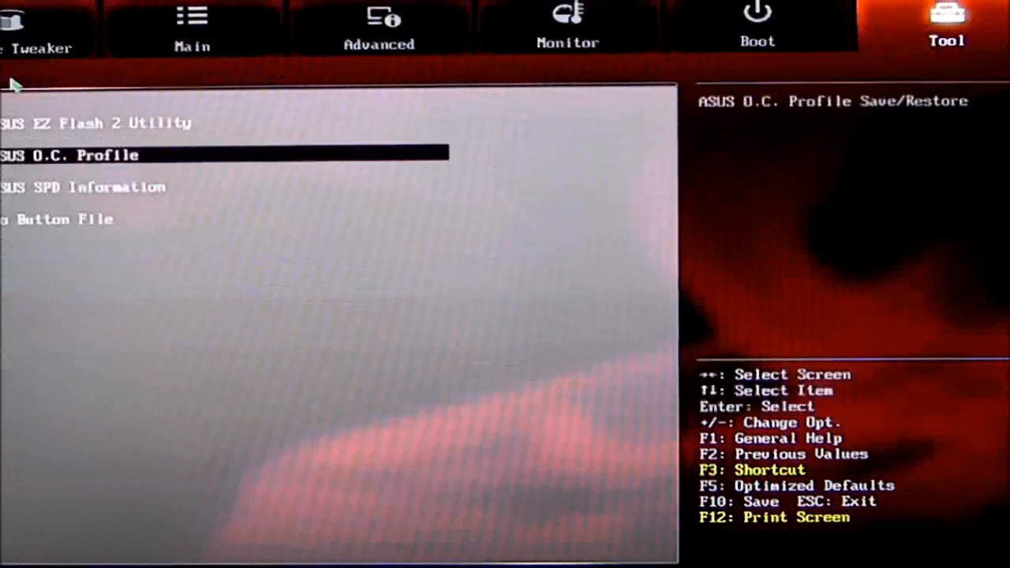
Step: Open SPD Information to view the DIMM_A1 memory details at 1333 MHz and 1.5 V
{"action": "left_click", "coordinate": [78, 187]}
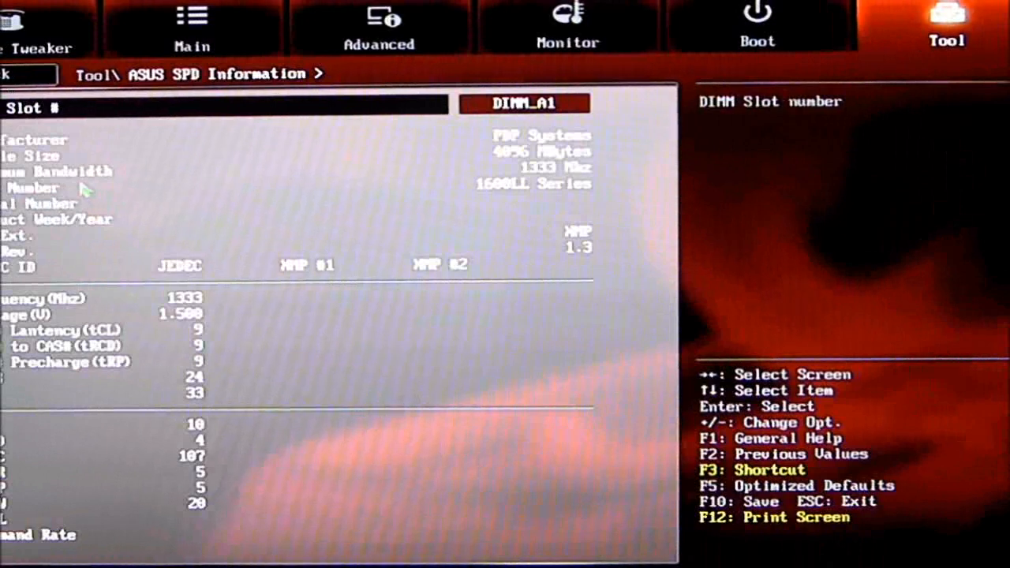
Step: Choose Discard Changes & Exit on the Exit screen and confirm with Yes
{"action": "left_click", "coordinate": [525, 103]}
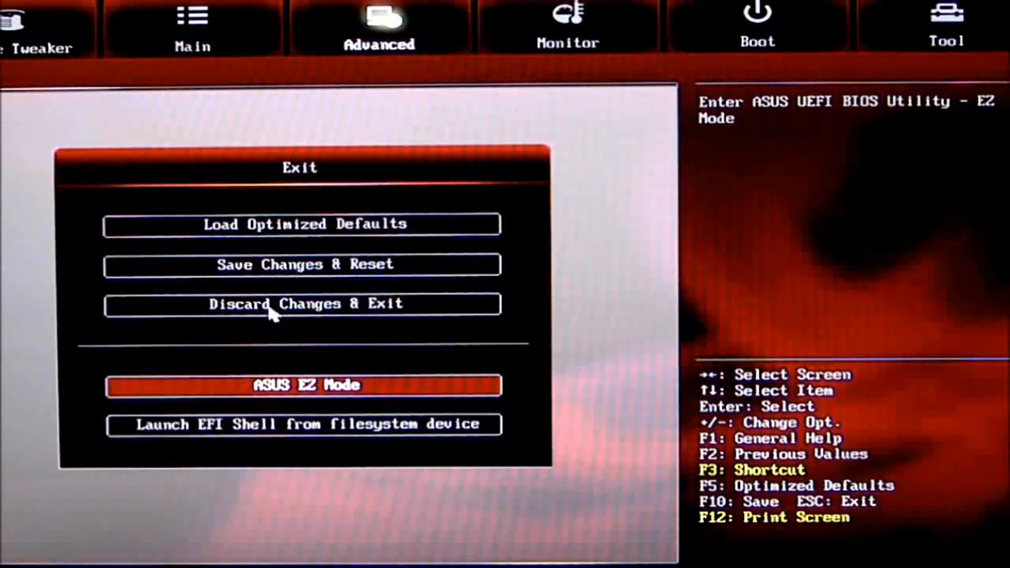
{"action": "left_click", "coordinate": [303, 304]}
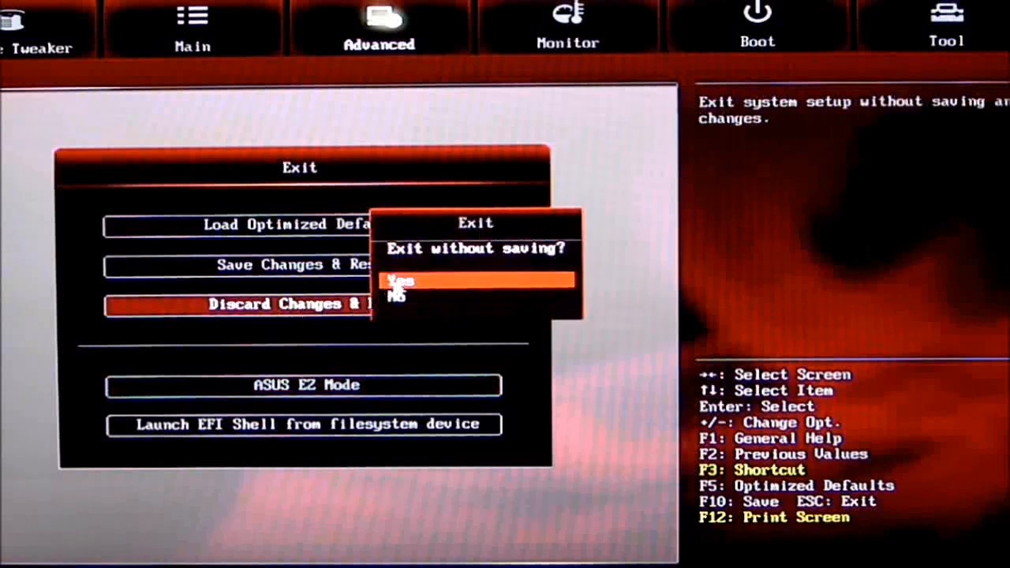
{"action": "left_click", "coordinate": [401, 281]}
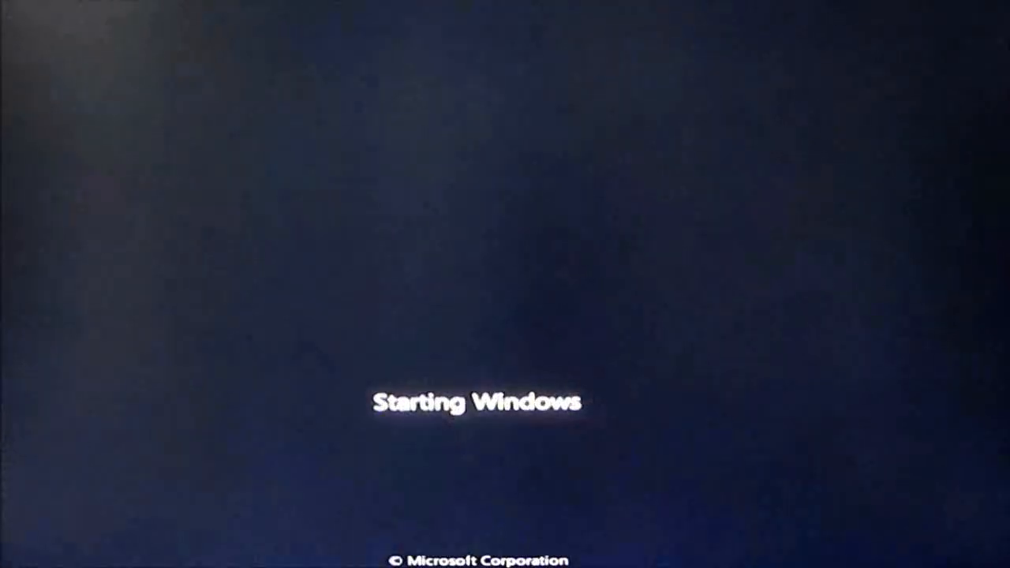